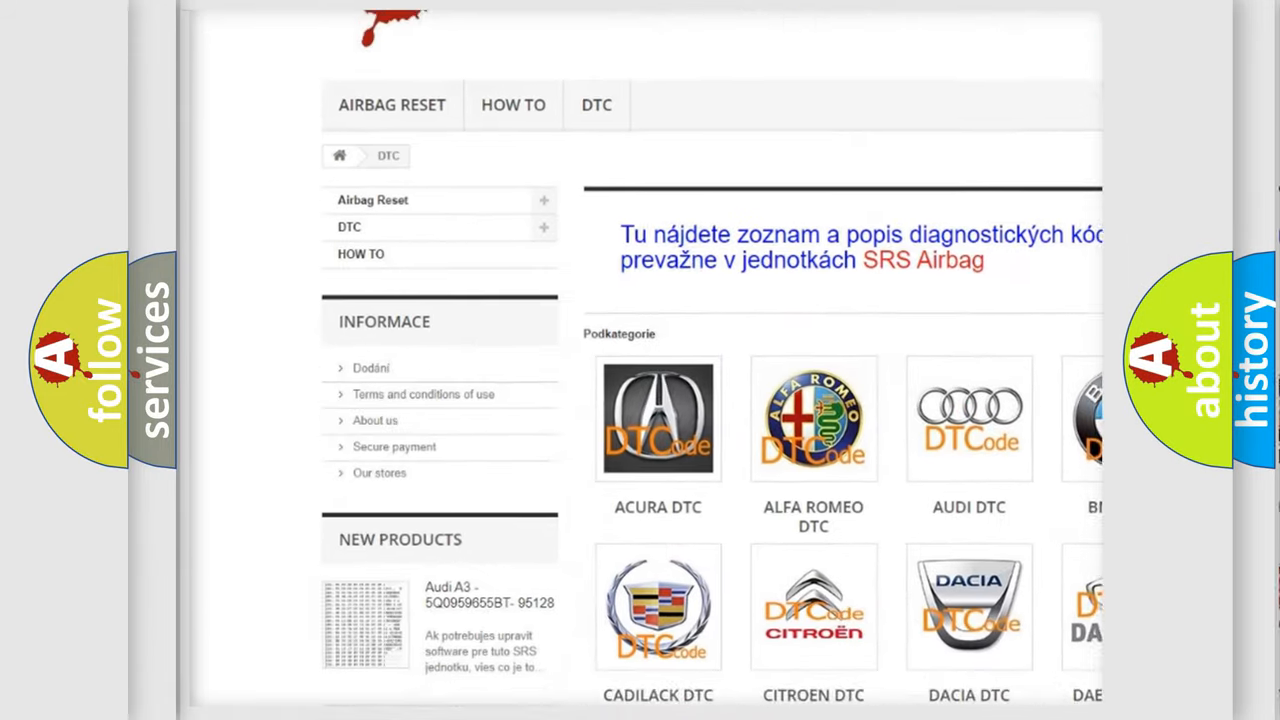
pyautogui.scroll(-3)
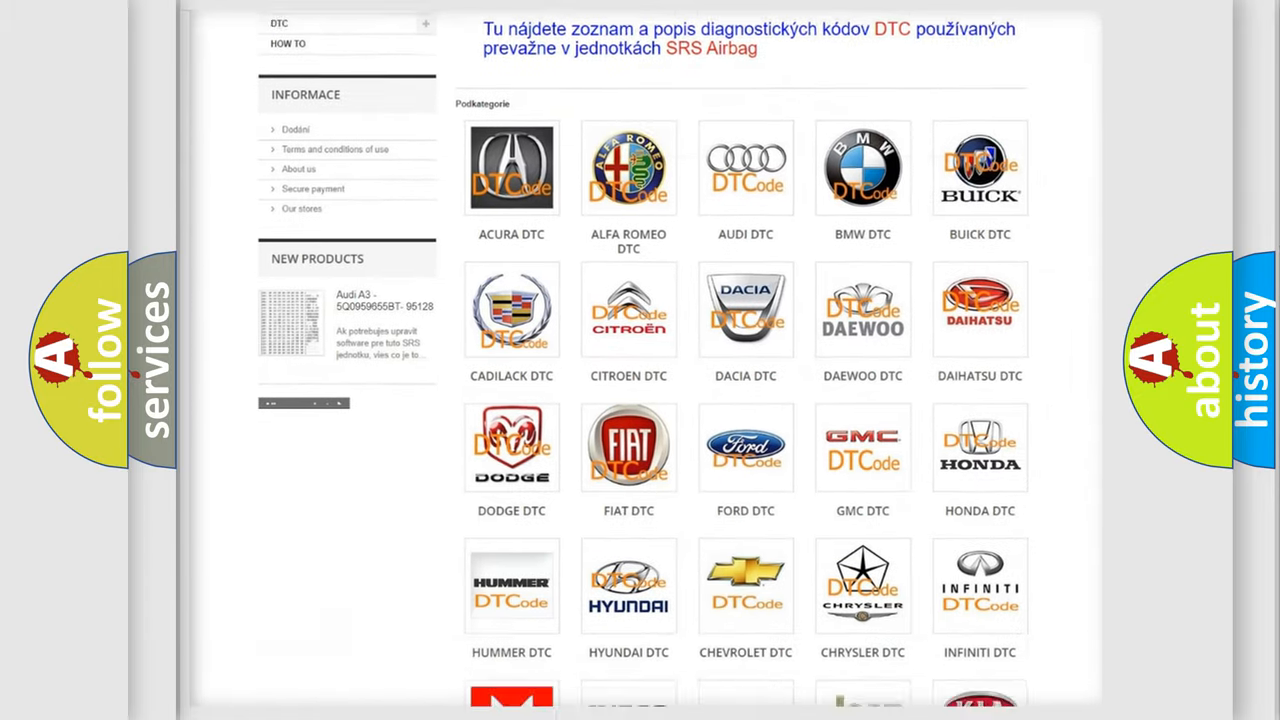
pyautogui.scroll(-3)
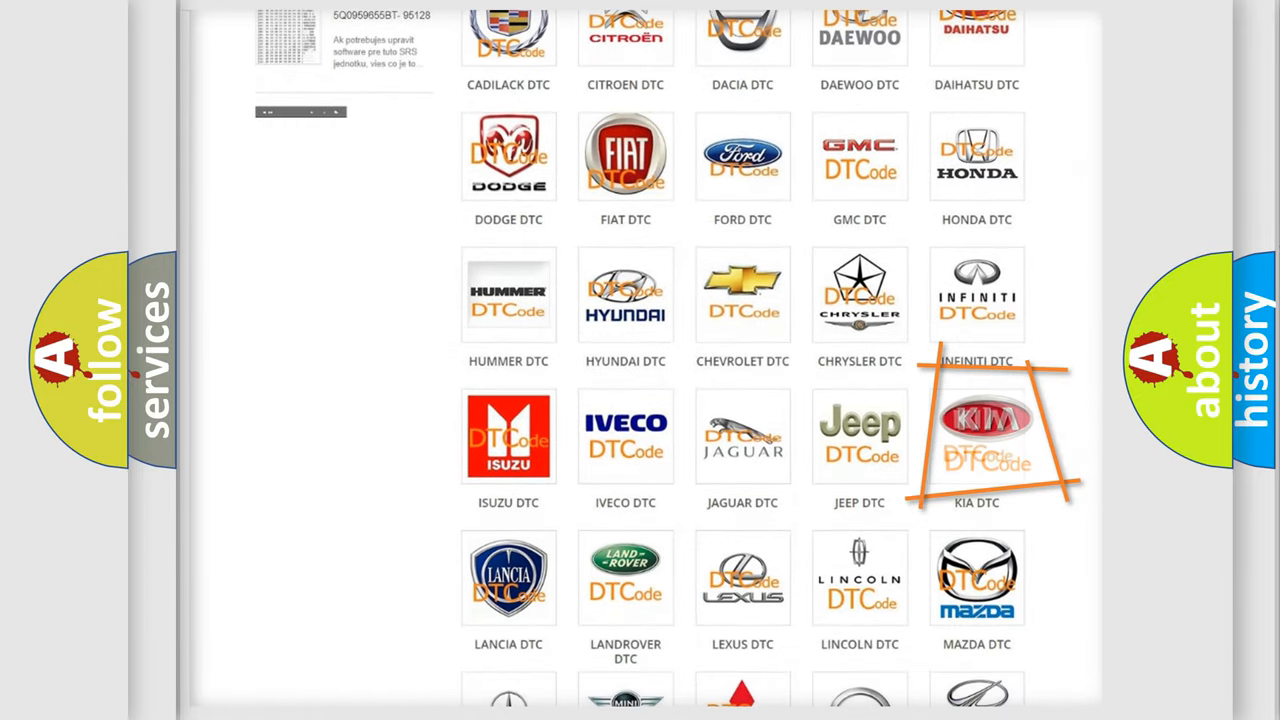